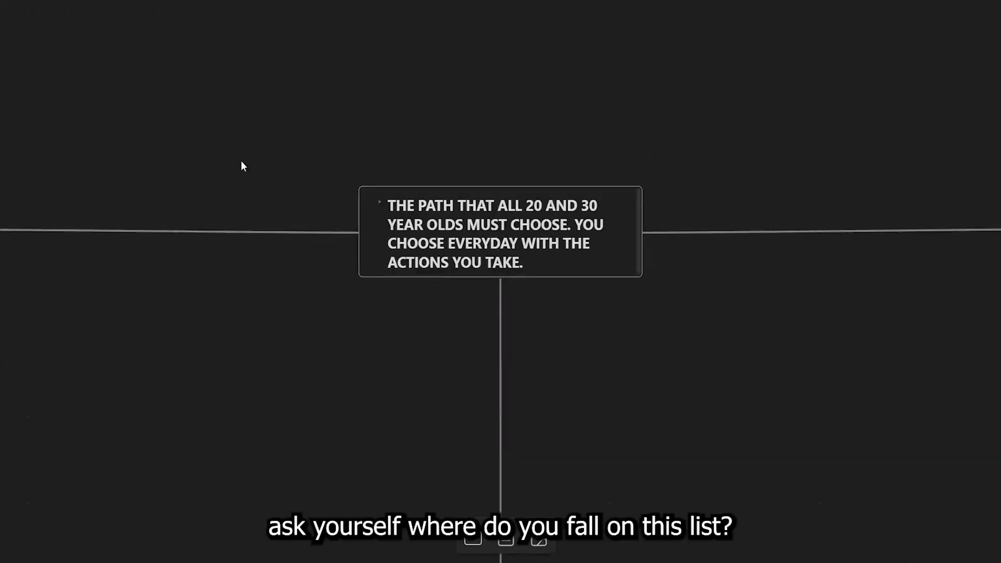
mouse_move(488, 400)
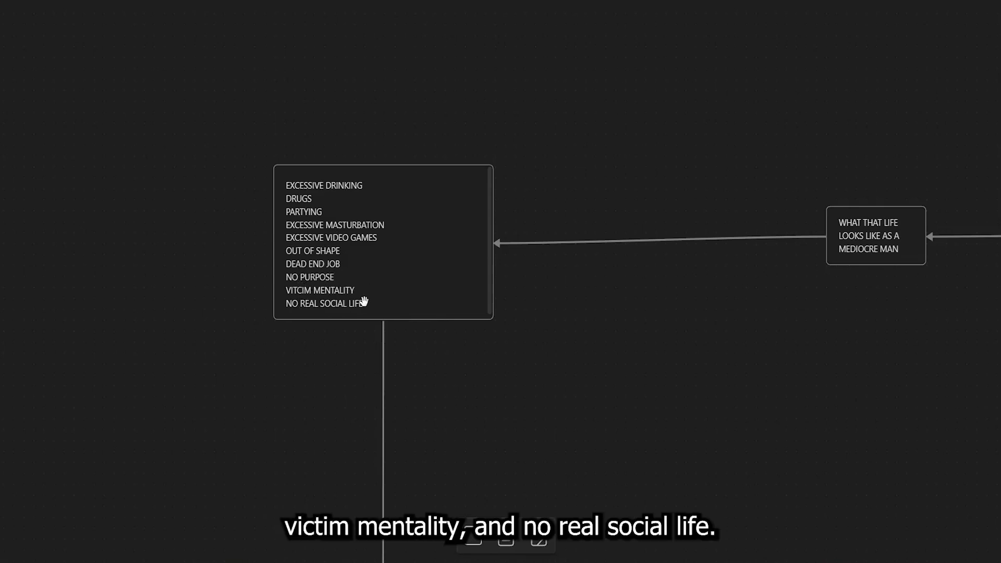
mouse_move(411, 340)
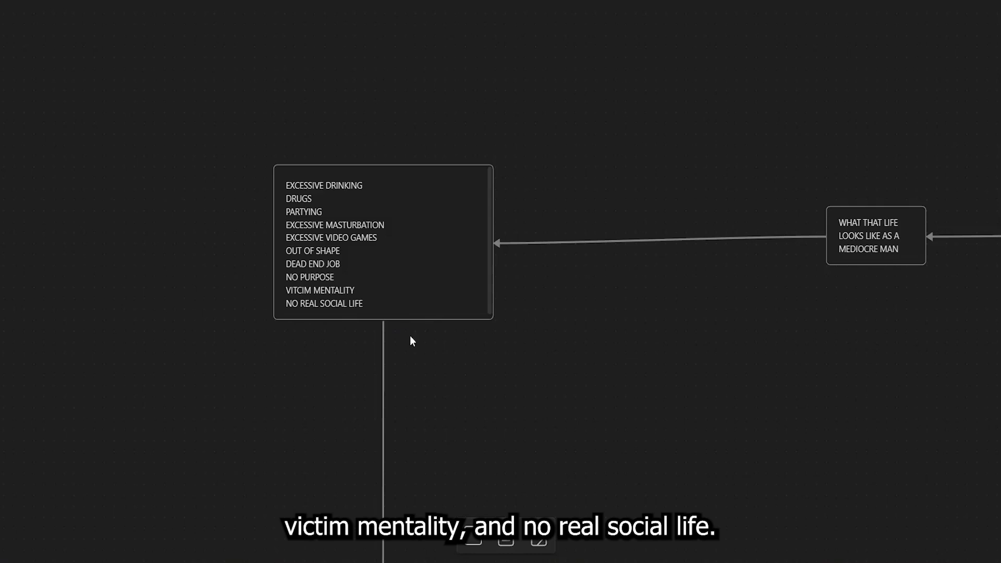
mouse_move(464, 266)
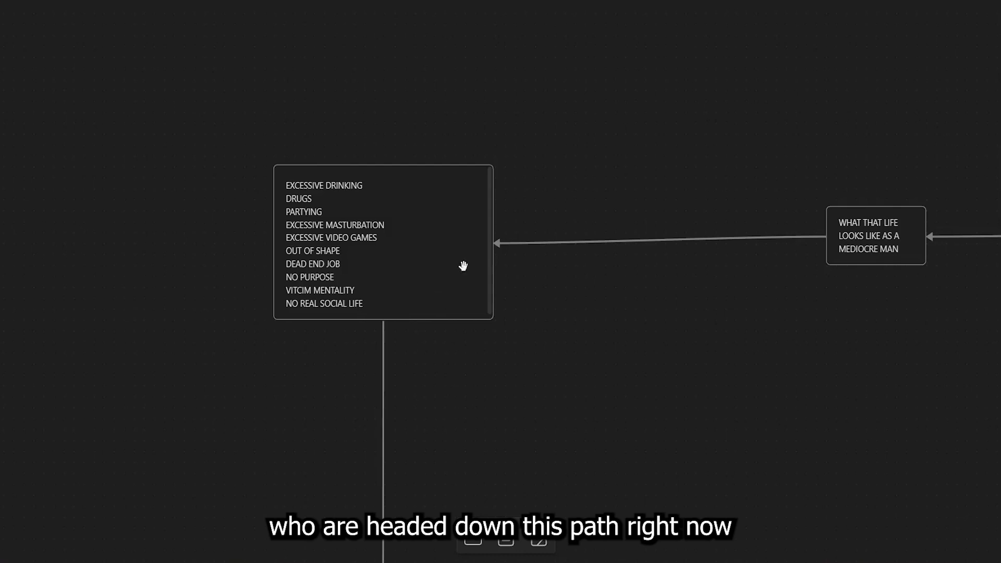
mouse_move(524, 340)
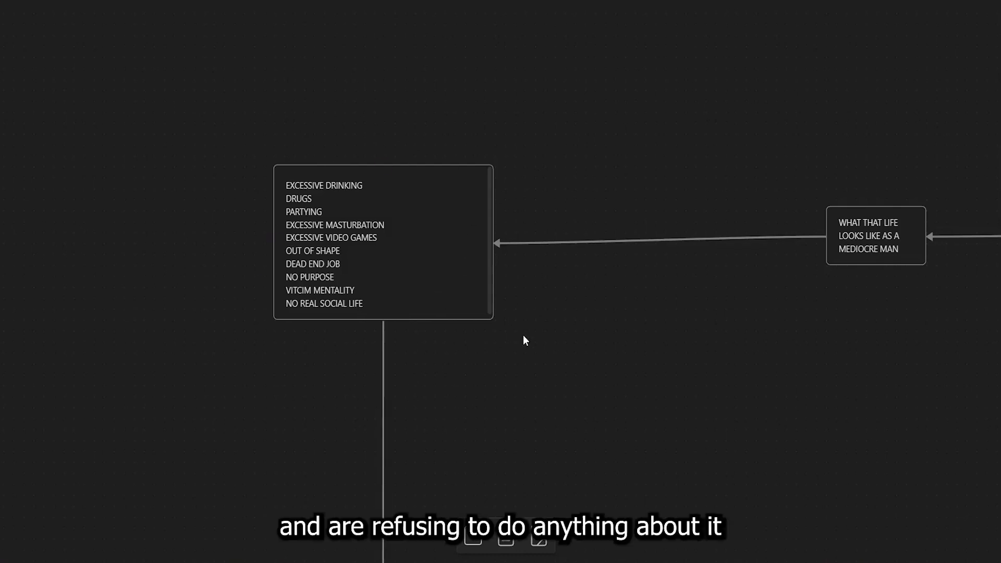
mouse_move(520, 339)
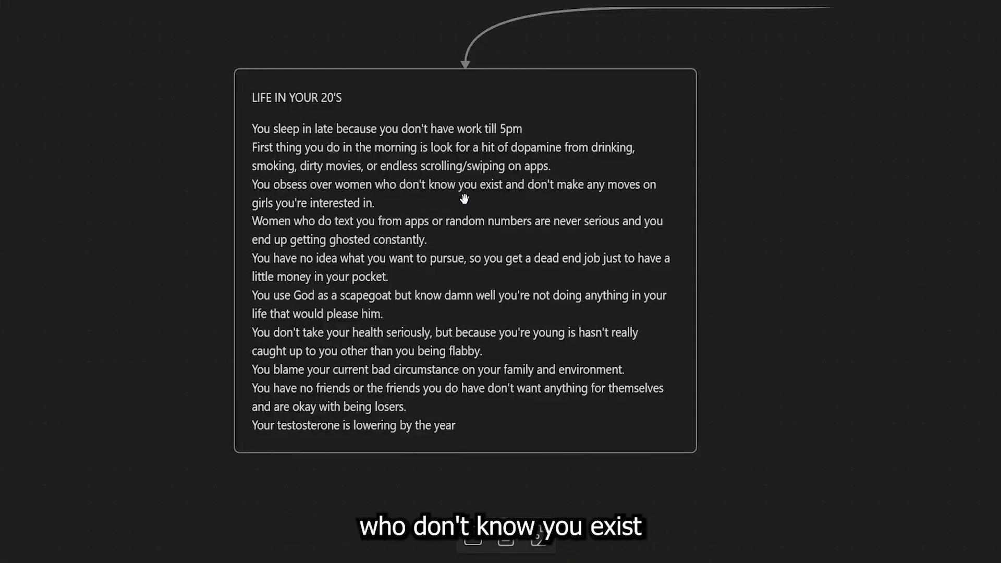
mouse_move(565, 211)
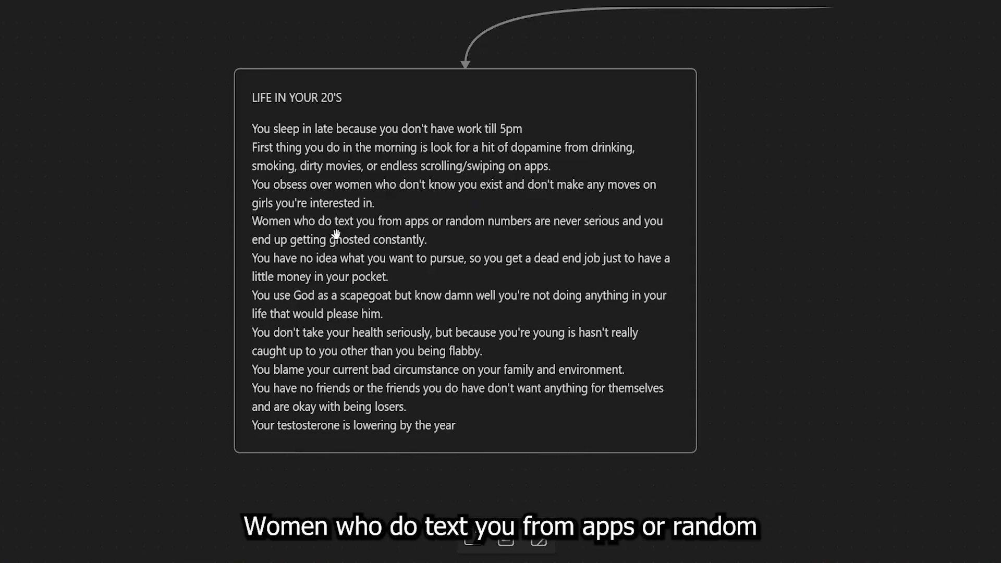
mouse_move(516, 237)
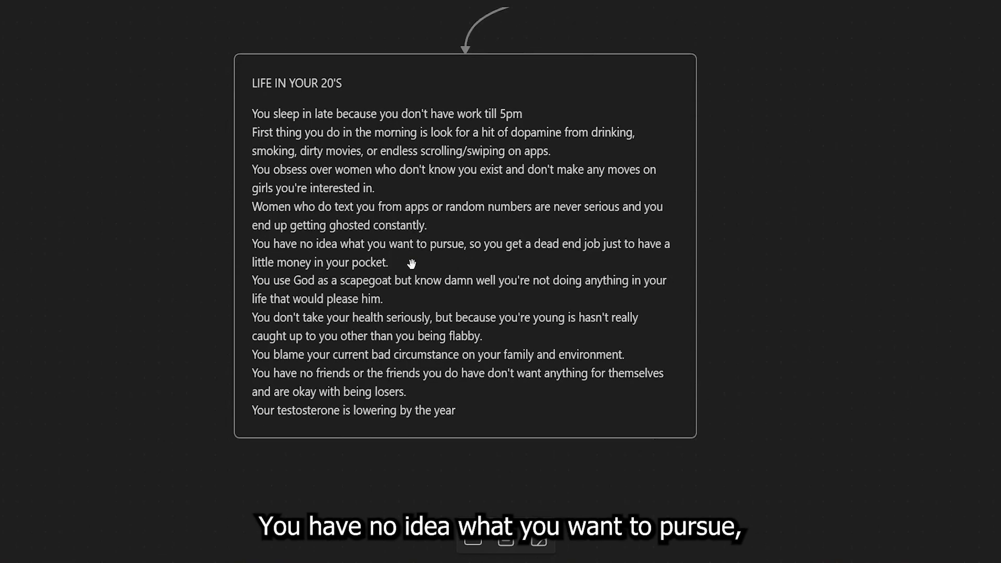
mouse_move(471, 260)
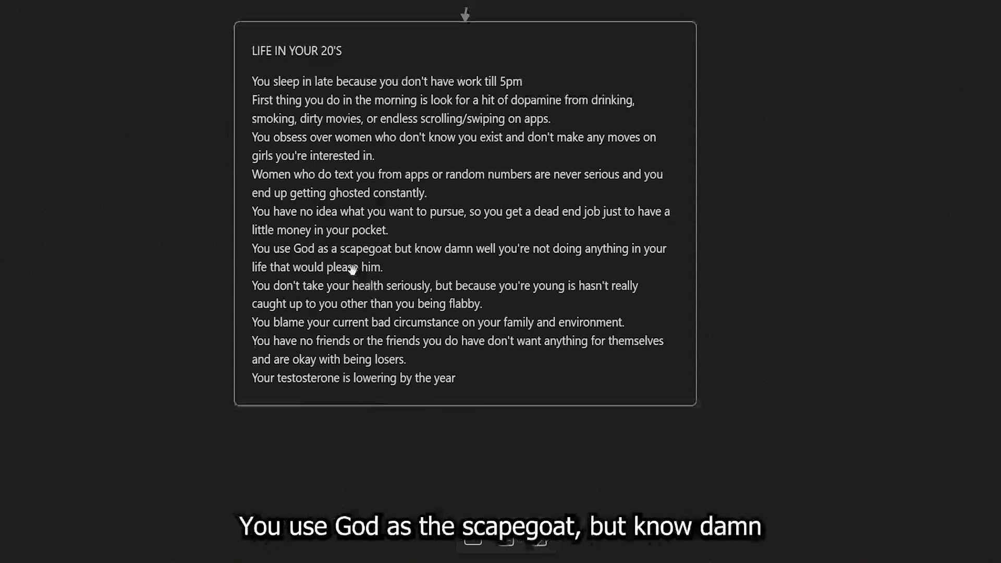
mouse_move(604, 215)
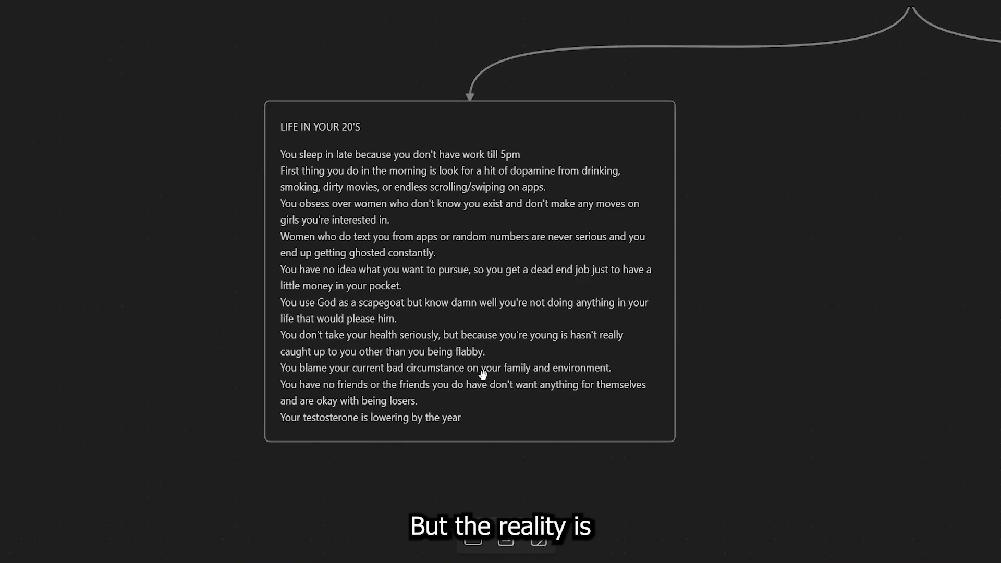
mouse_move(404, 411)
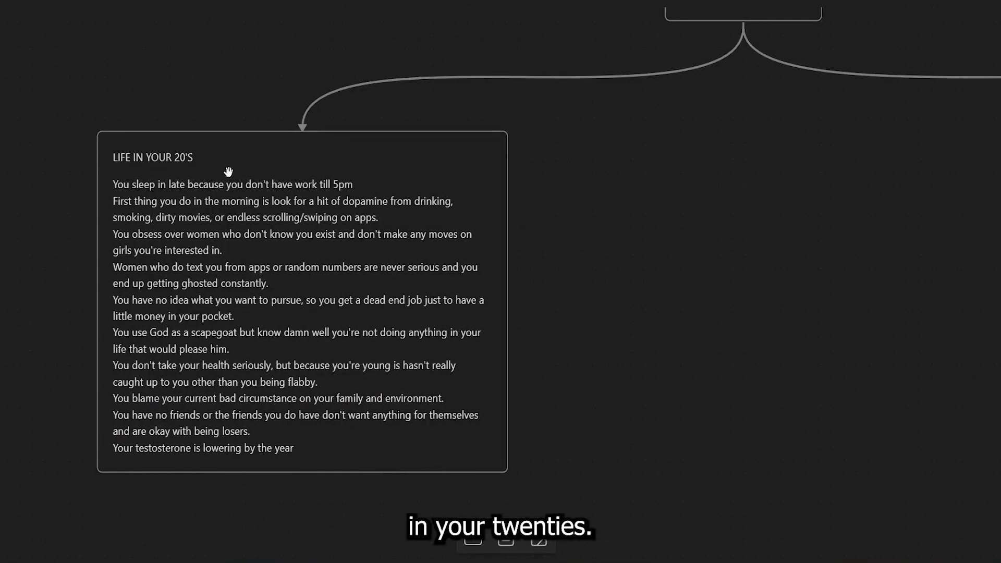
mouse_move(537, 275)
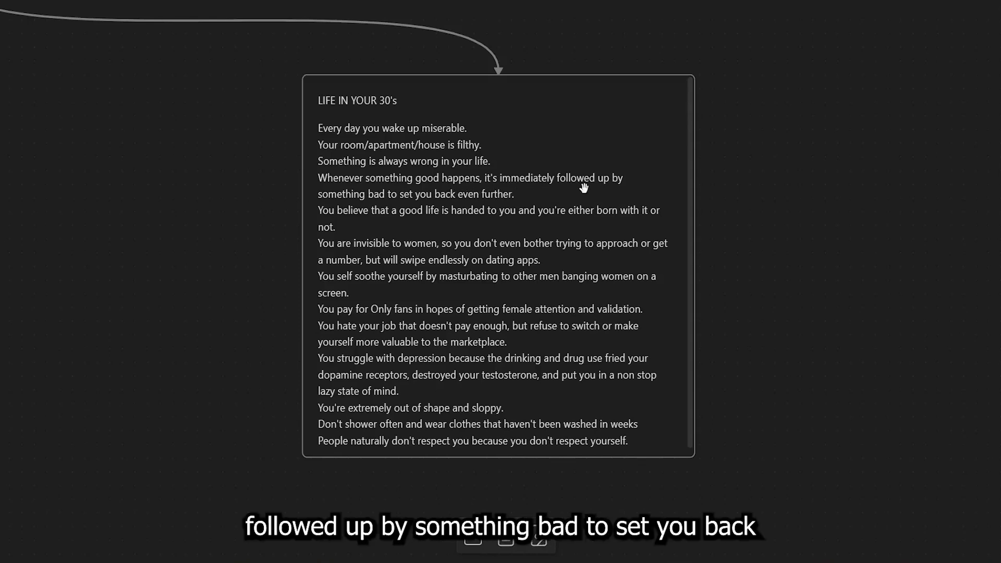
mouse_move(442, 209)
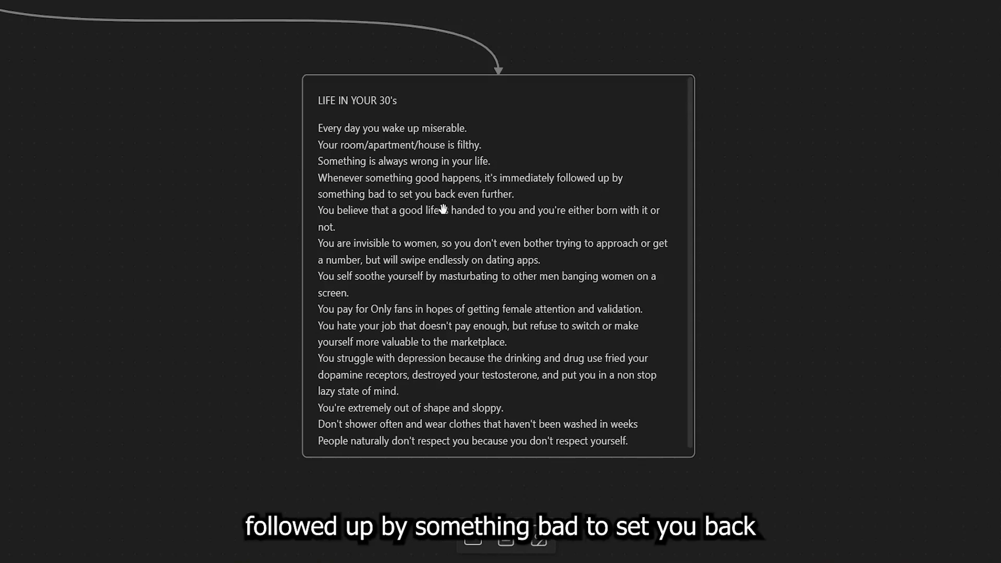
mouse_move(456, 216)
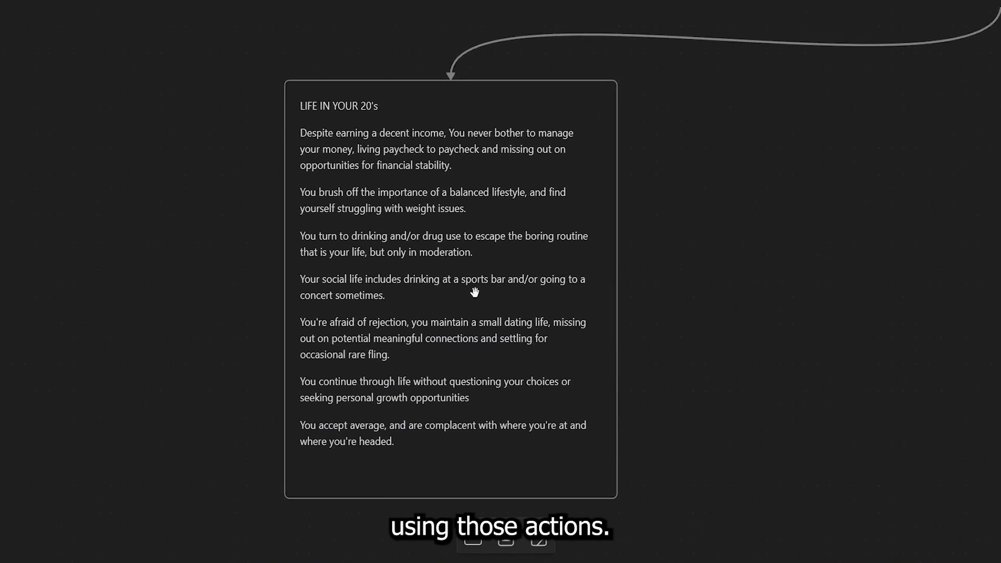
mouse_move(591, 266)
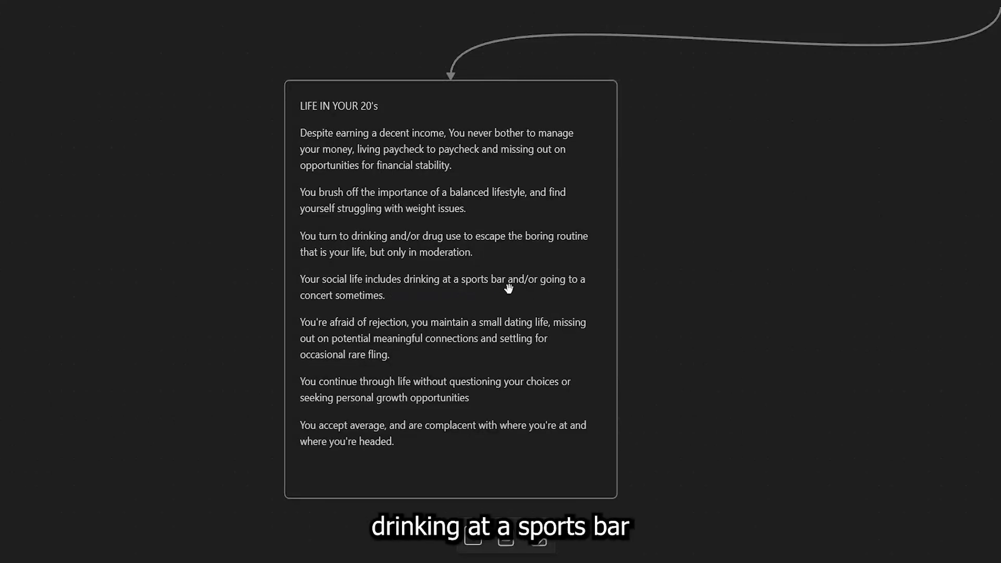
mouse_move(429, 332)
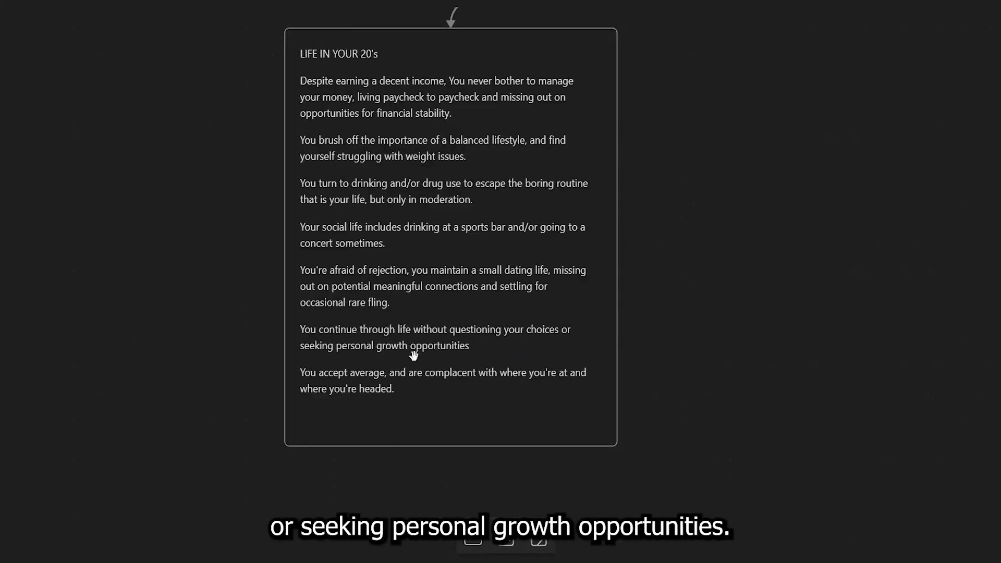
mouse_move(480, 354)
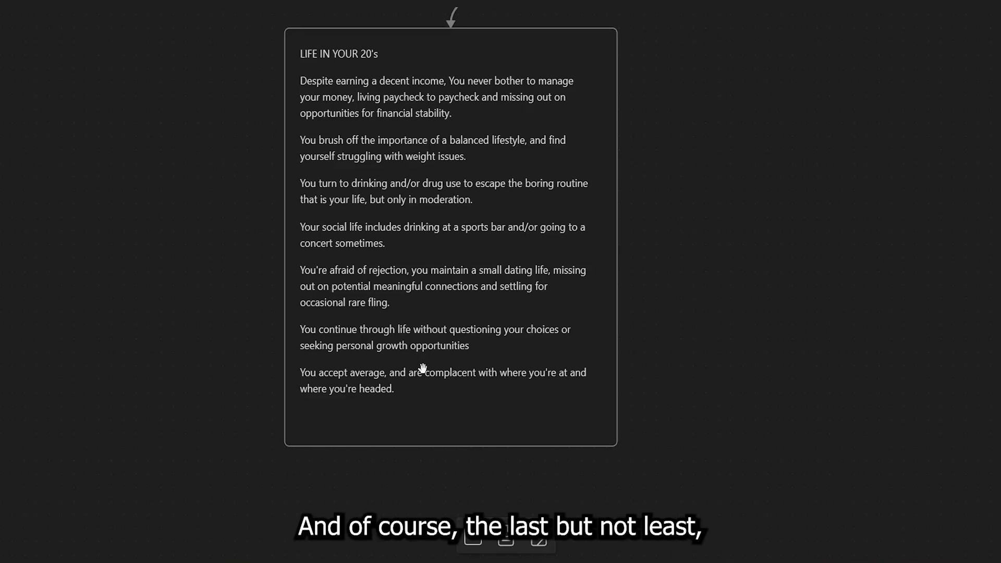
mouse_move(366, 380)
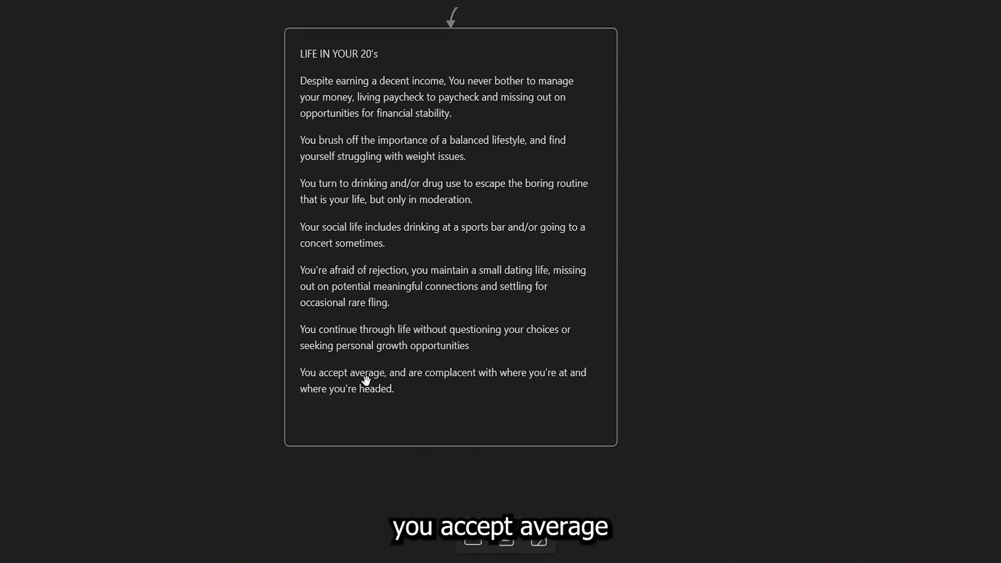
mouse_move(485, 388)
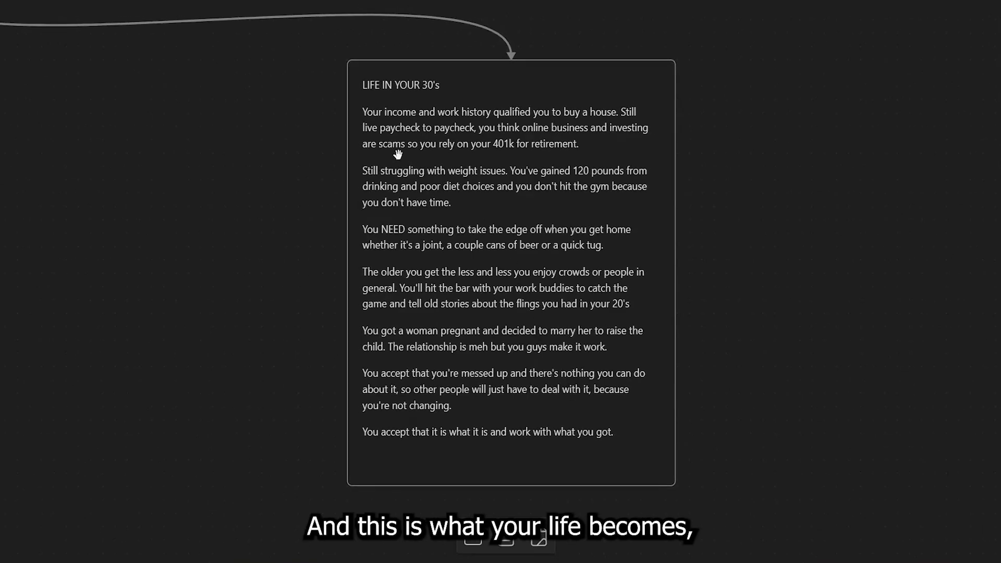
mouse_move(533, 117)
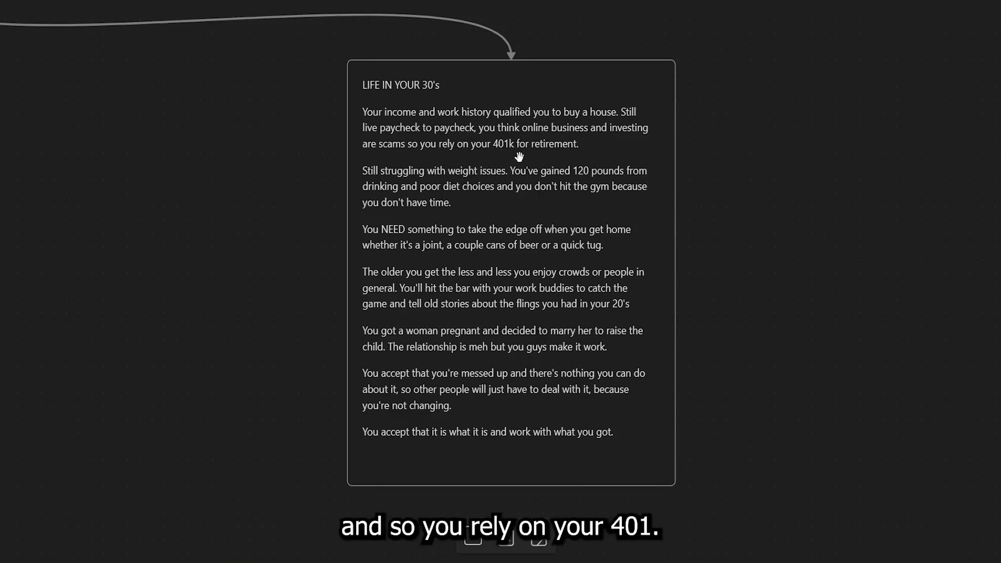
mouse_move(581, 152)
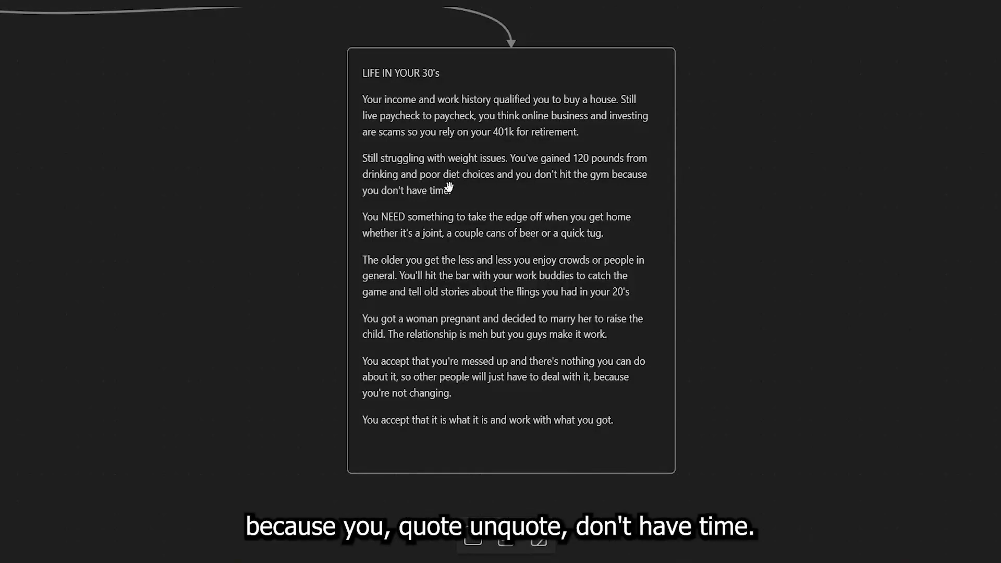
mouse_move(466, 198)
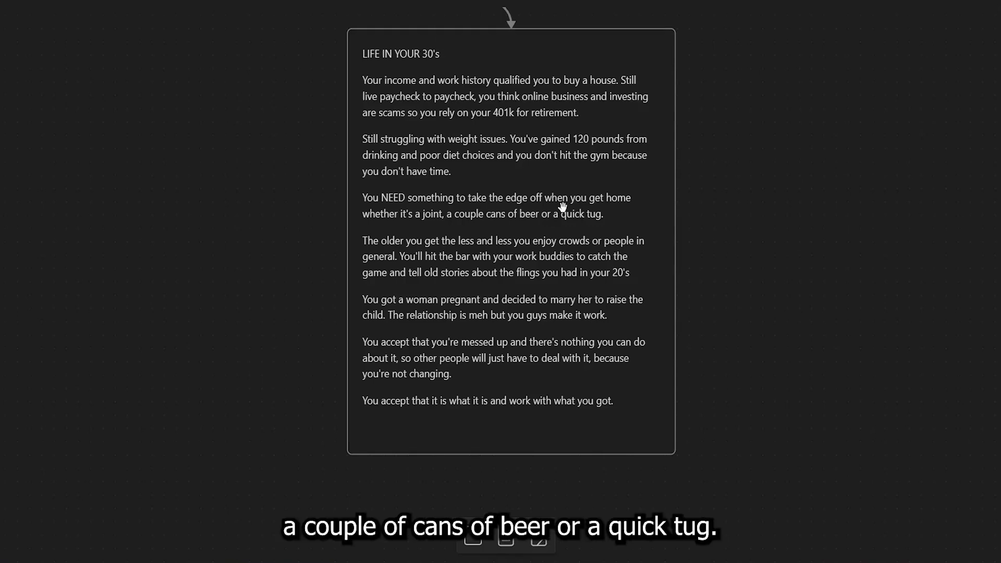
mouse_move(632, 240)
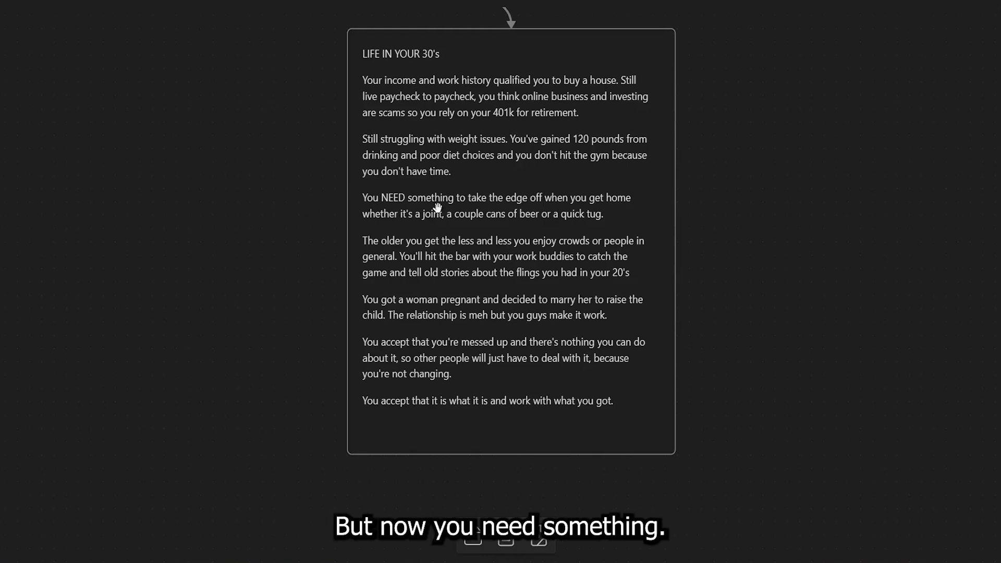
mouse_move(469, 227)
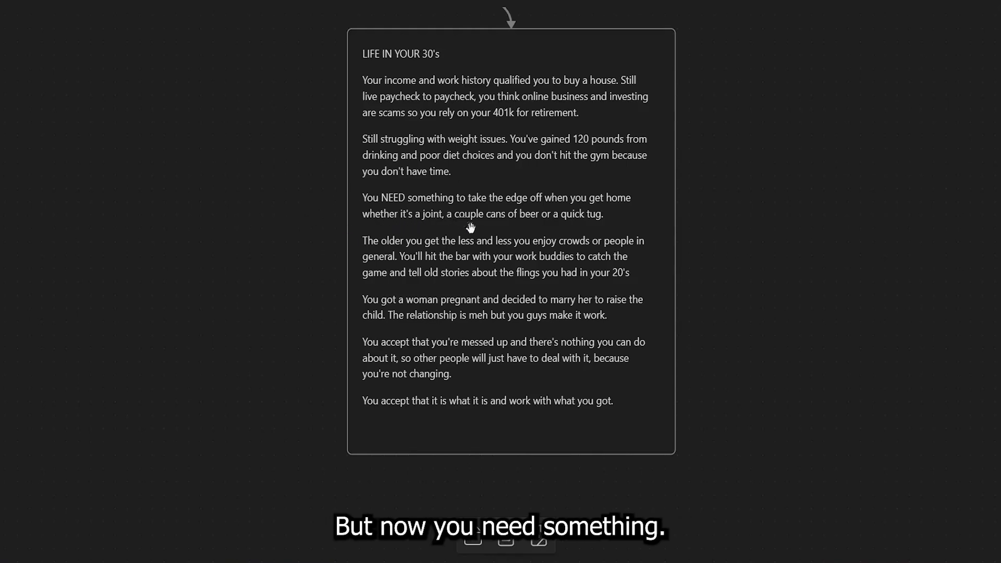
scroll("down", 3)
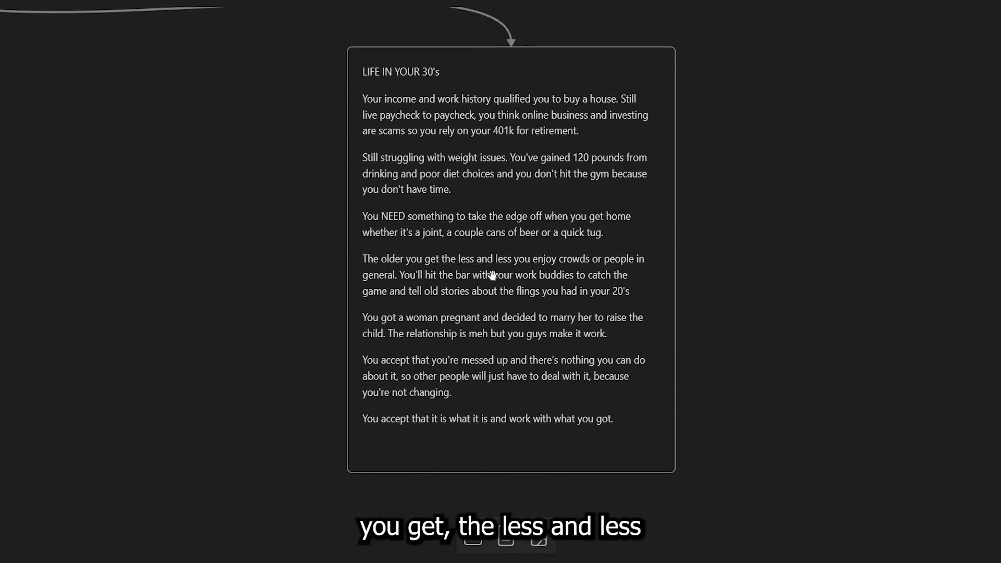
mouse_move(598, 267)
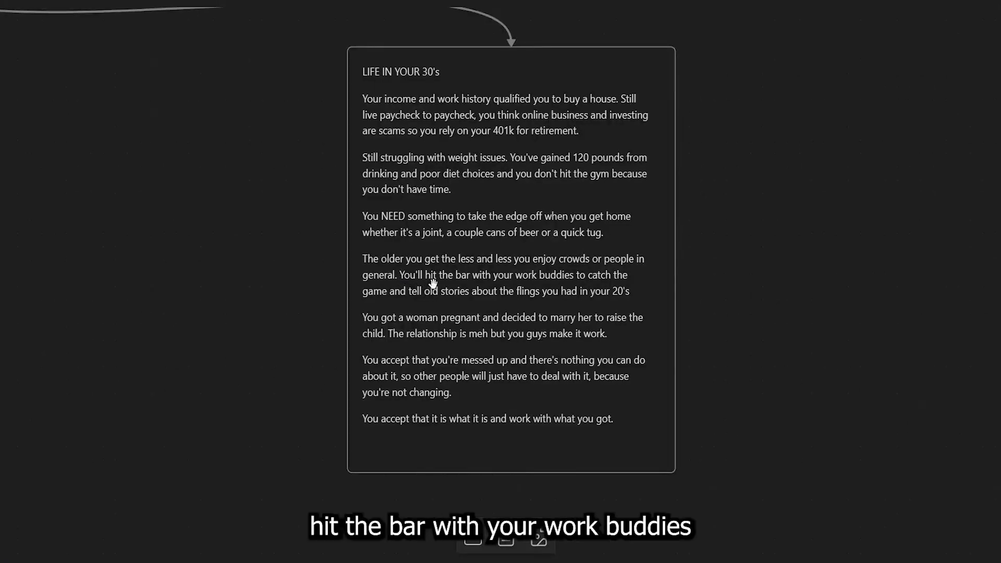
mouse_move(451, 310)
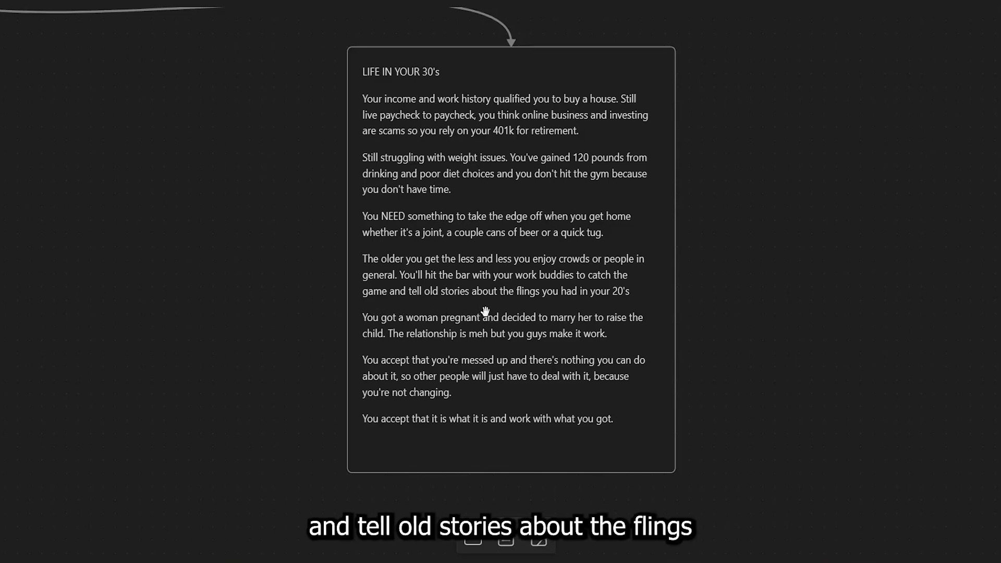
mouse_move(574, 312)
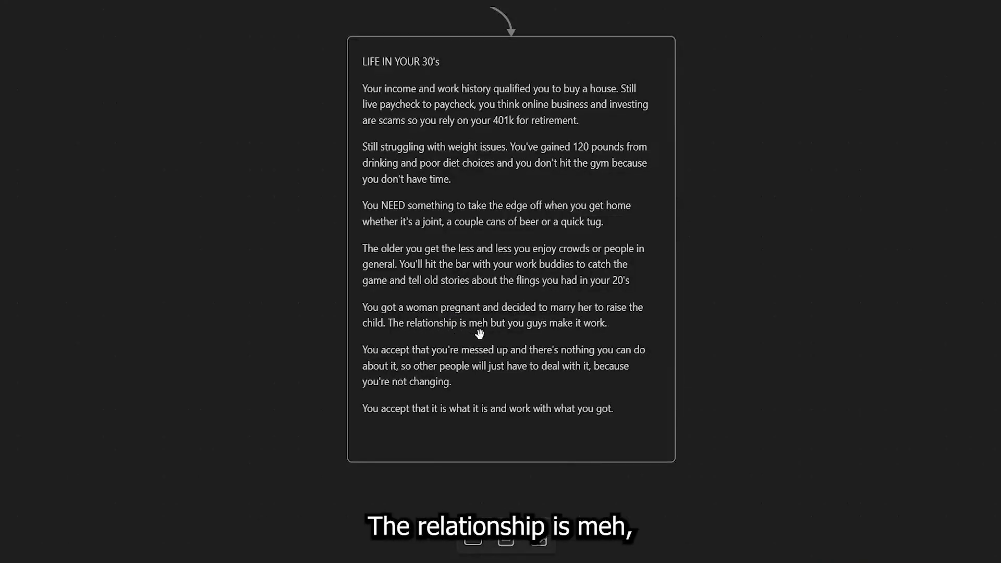
mouse_move(641, 335)
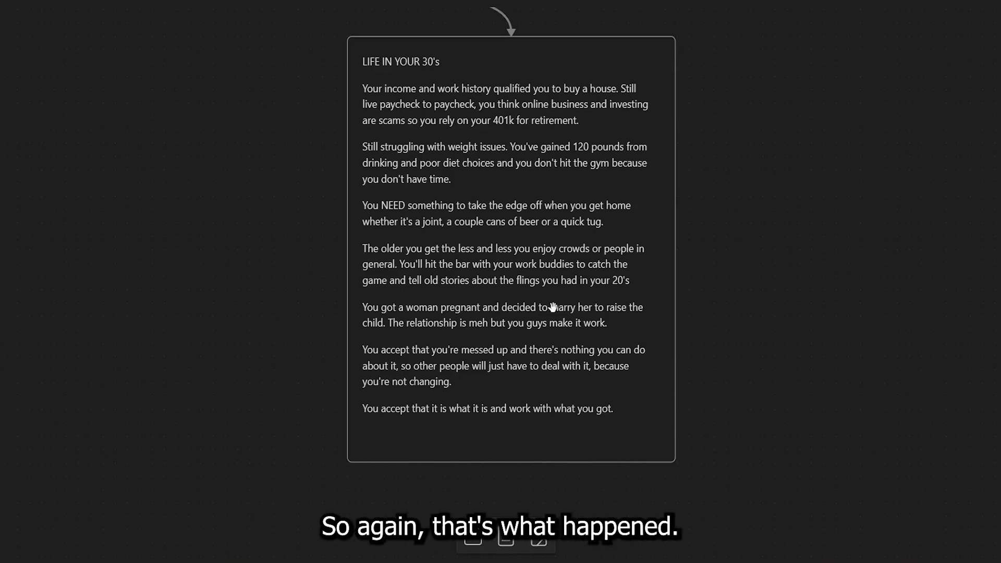
mouse_move(541, 335)
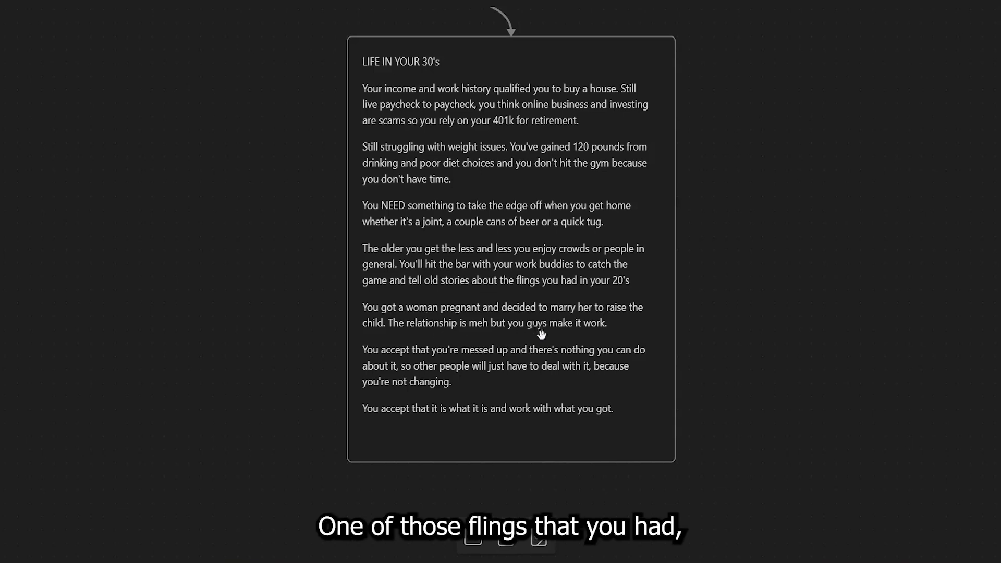
mouse_move(617, 339)
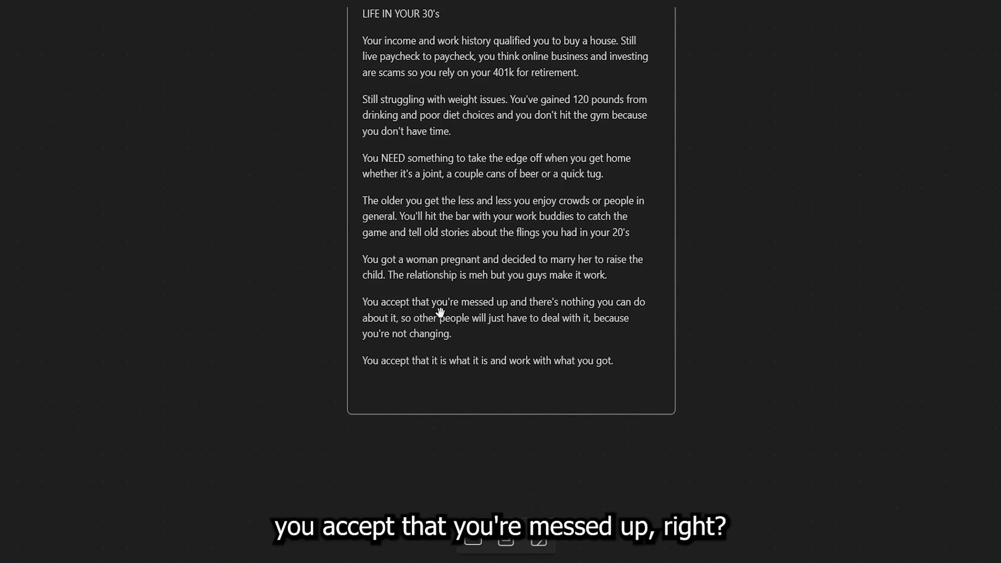
mouse_move(499, 313)
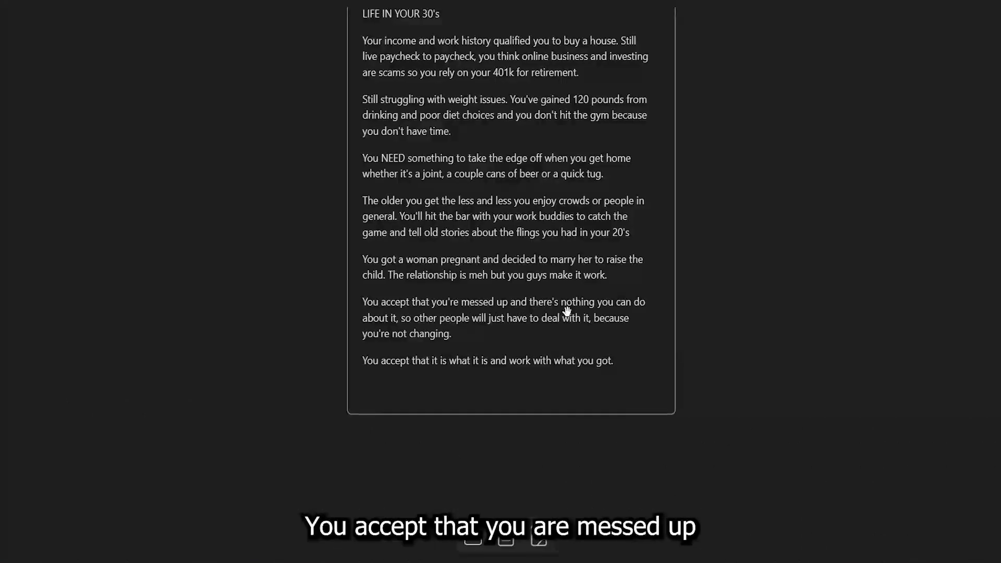
mouse_move(487, 339)
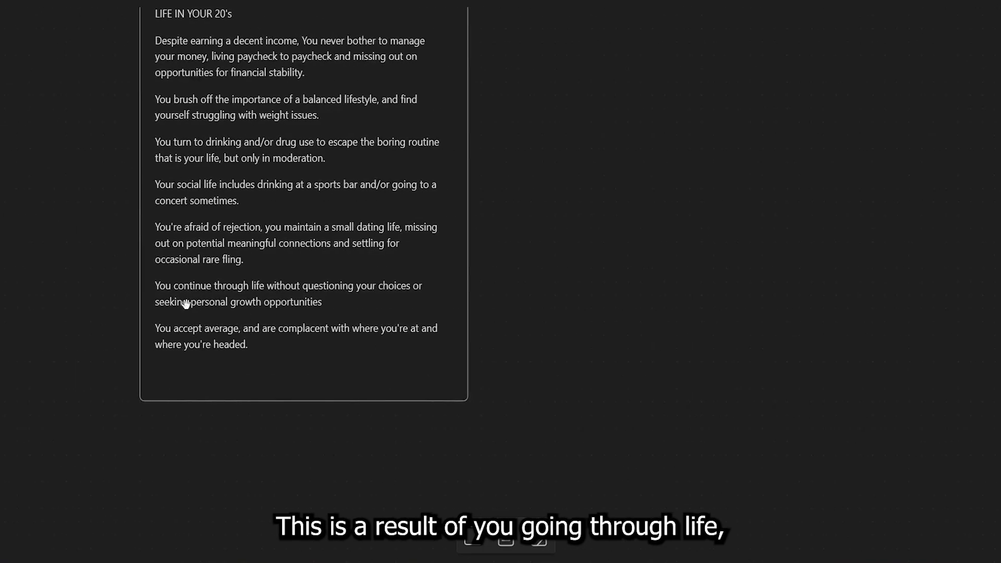
mouse_move(355, 295)
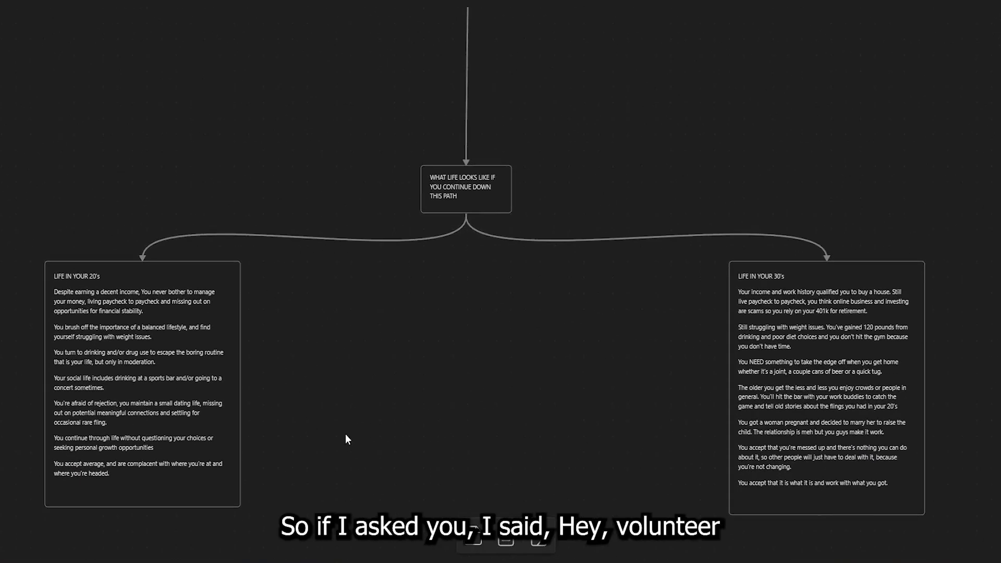
mouse_move(397, 446)
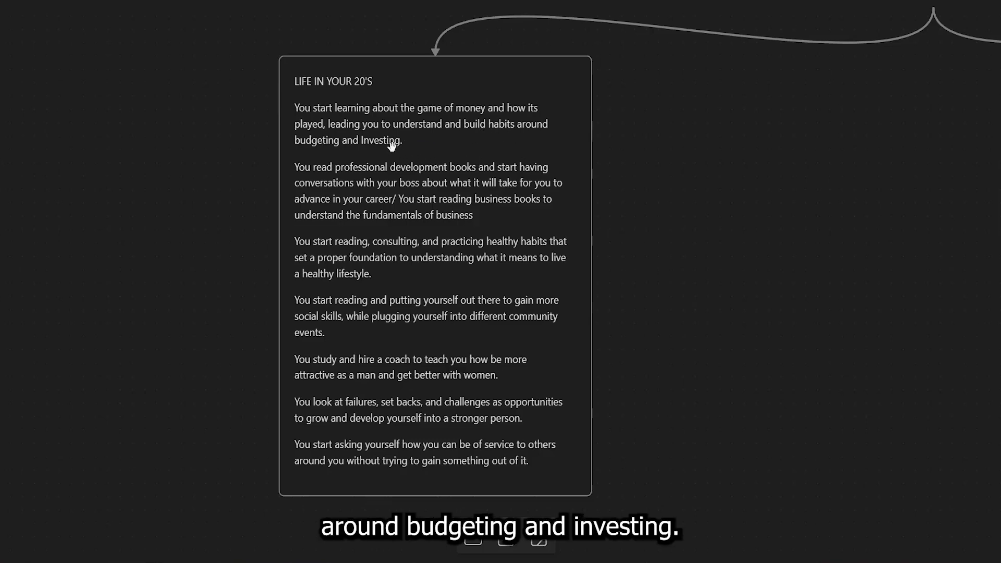
mouse_move(396, 170)
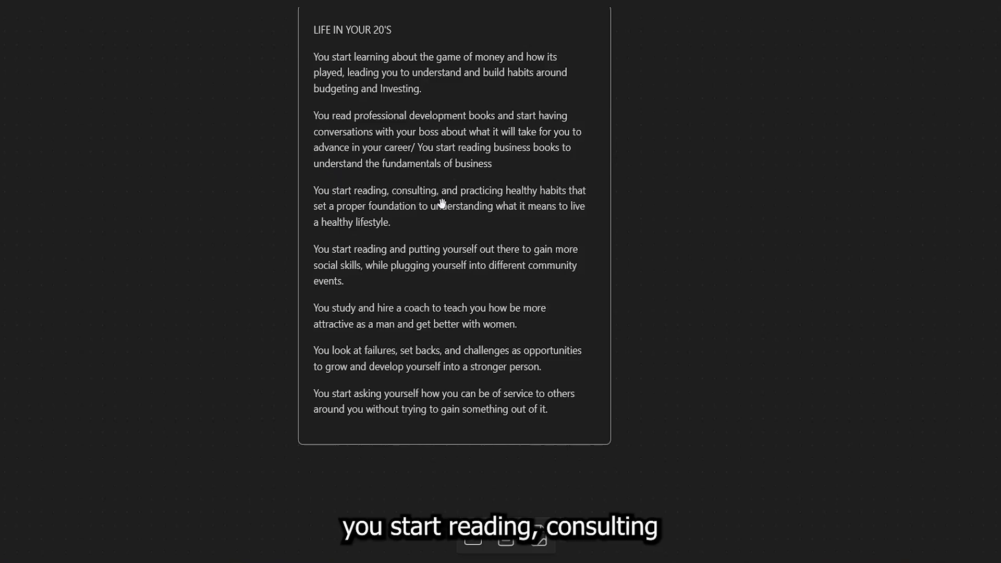
mouse_move(415, 214)
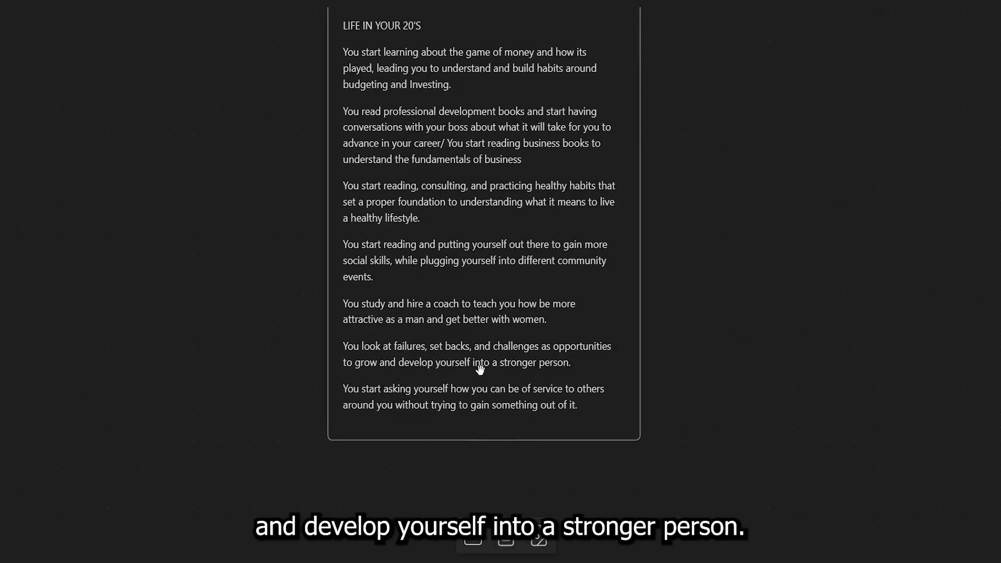
mouse_move(522, 413)
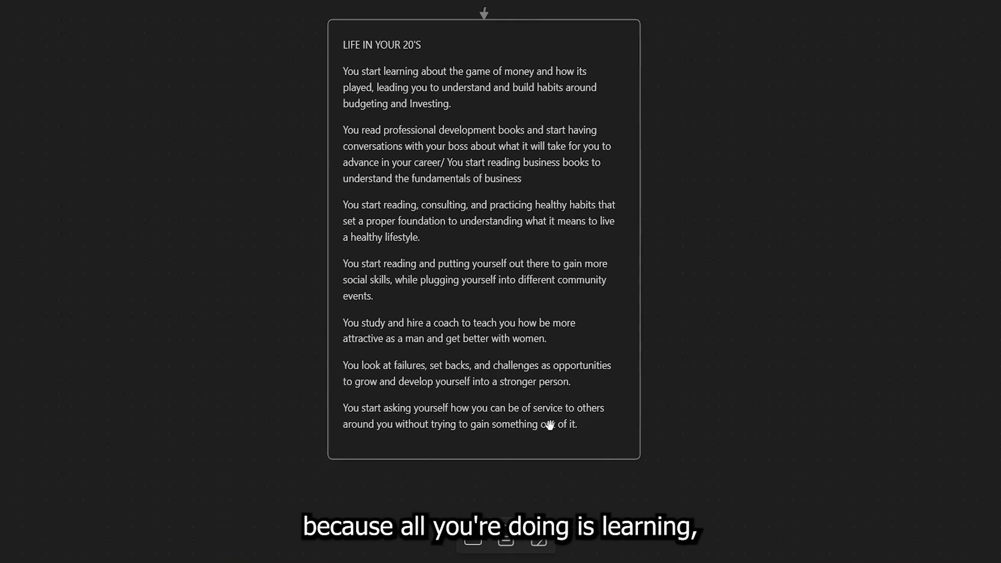
mouse_move(370, 139)
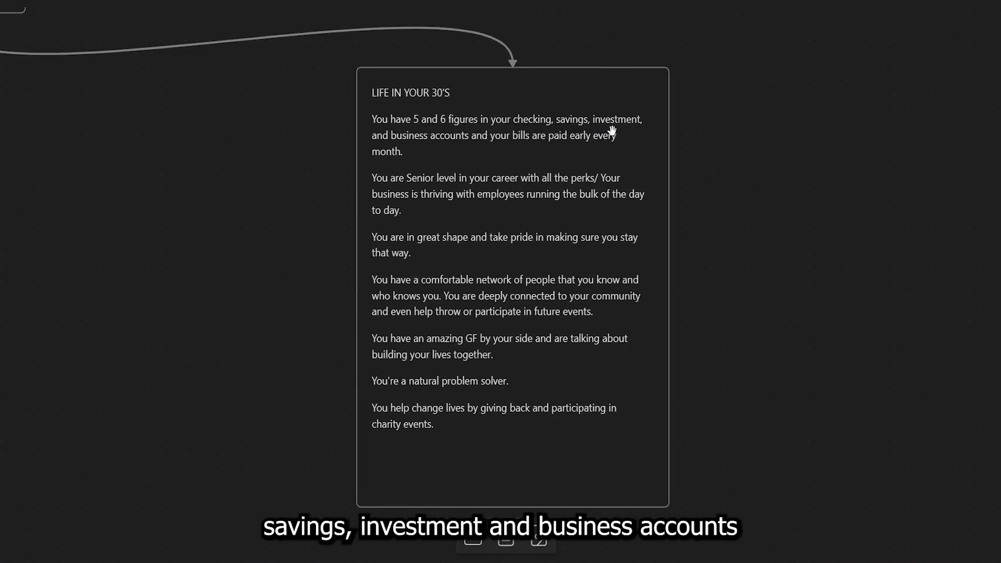
mouse_move(483, 141)
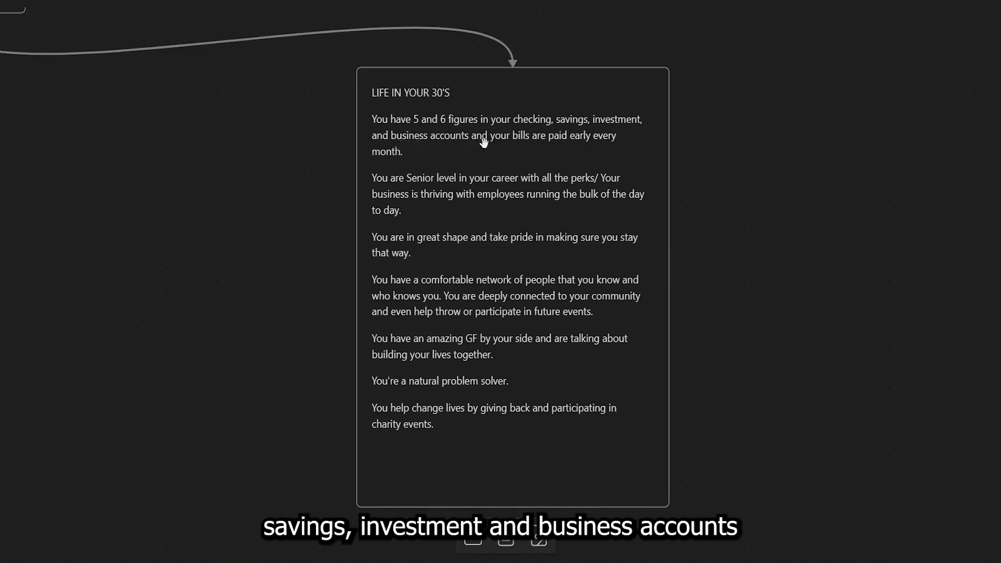
mouse_move(557, 152)
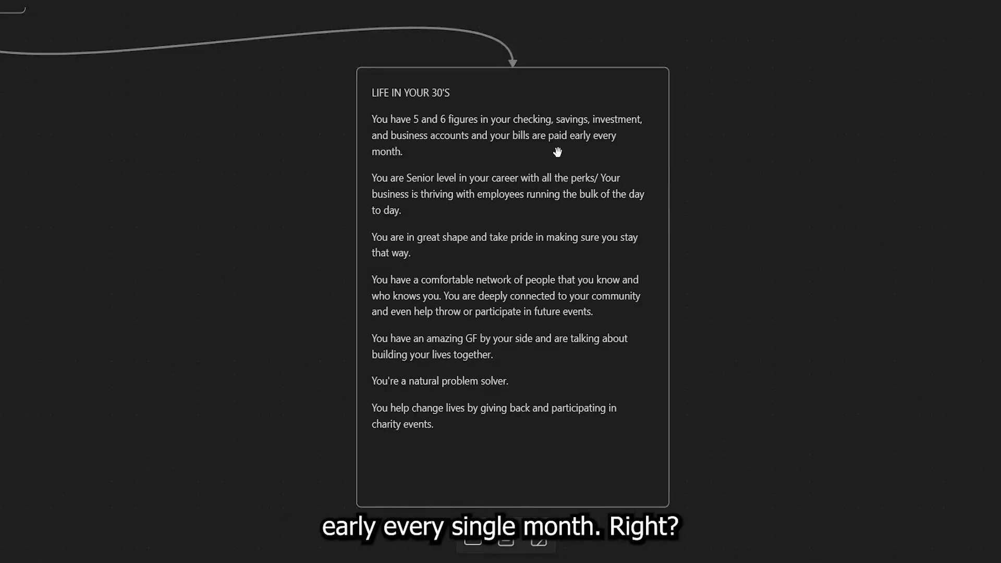
mouse_move(443, 221)
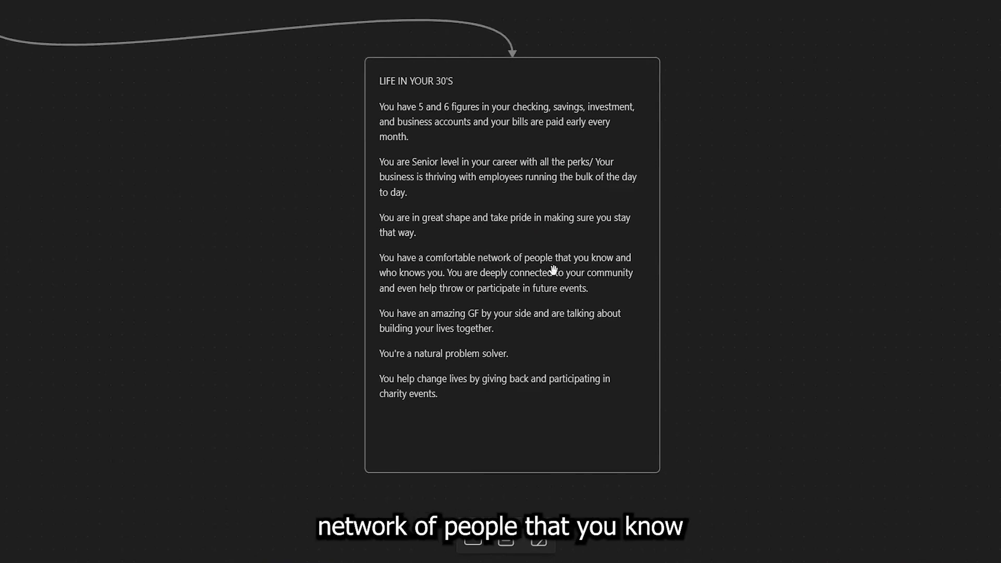
mouse_move(469, 288)
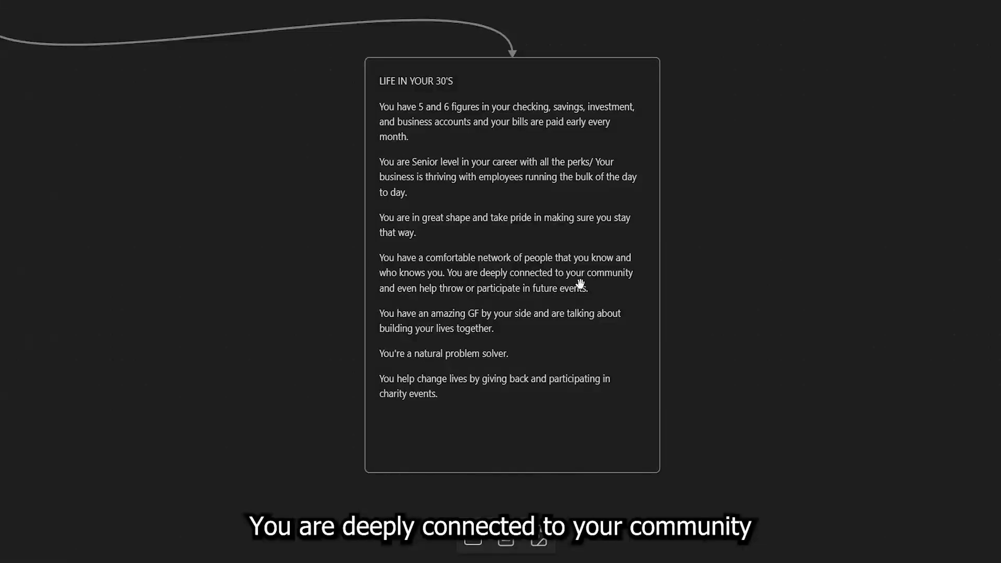
mouse_move(454, 289)
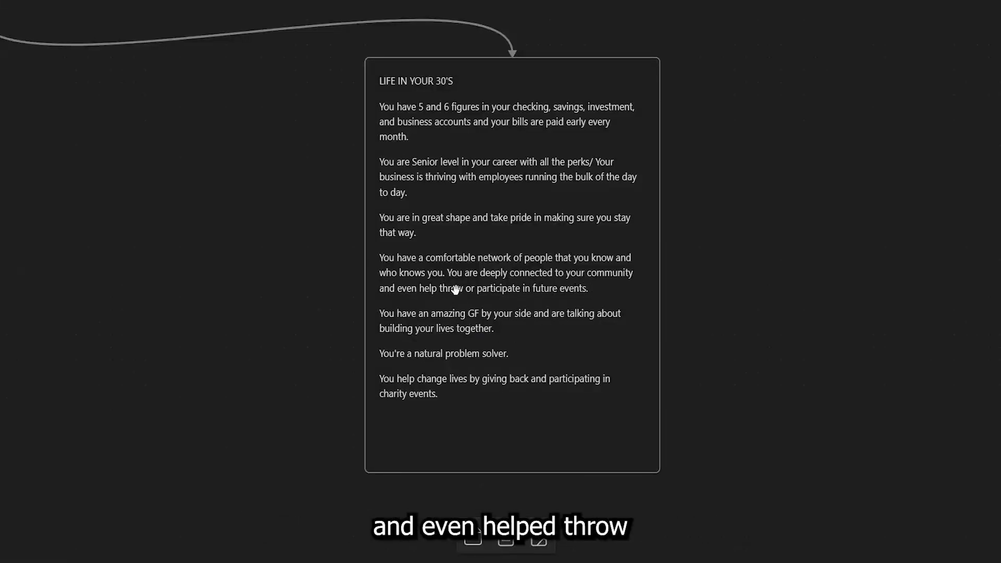
mouse_move(554, 302)
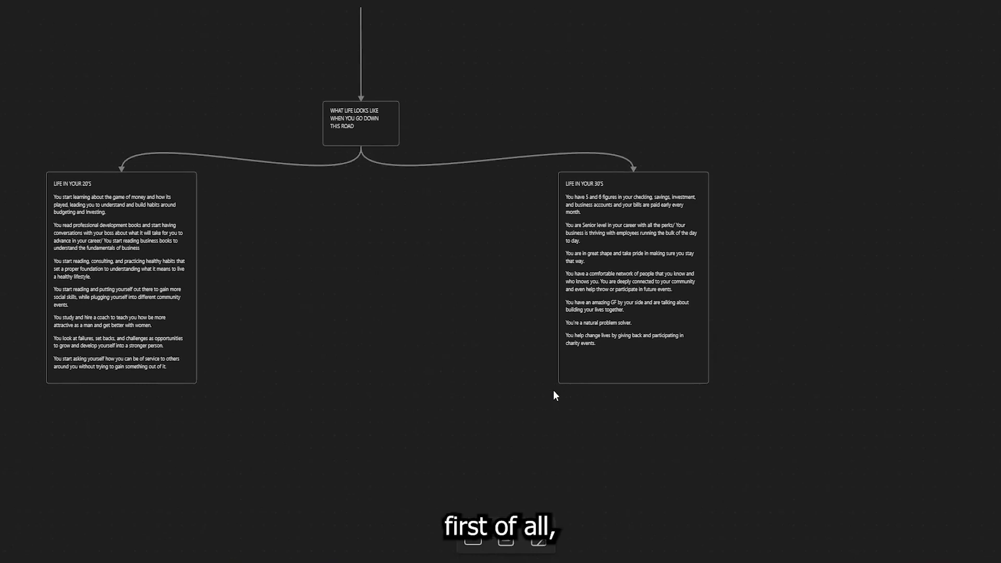
mouse_move(687, 456)
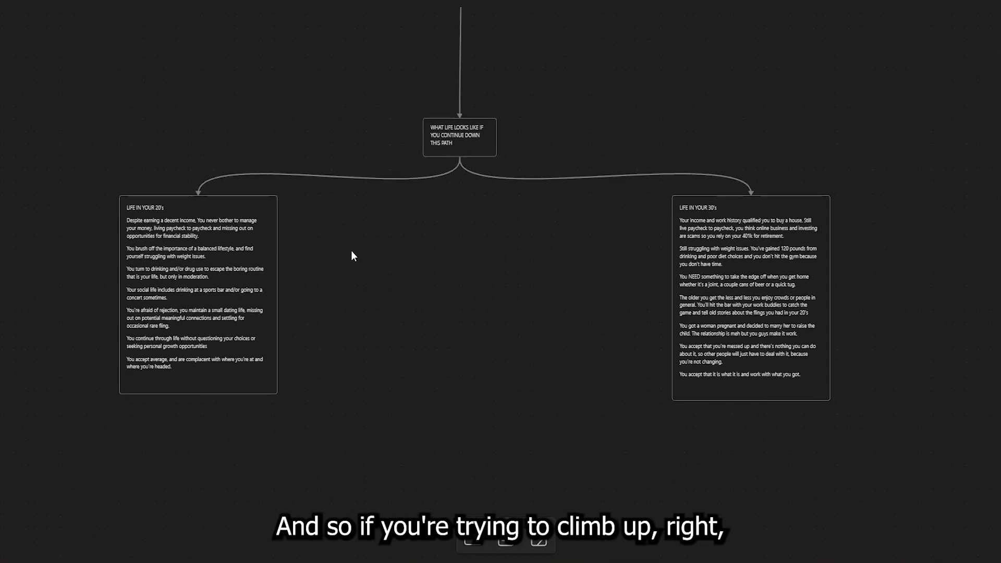
scroll("down", 3)
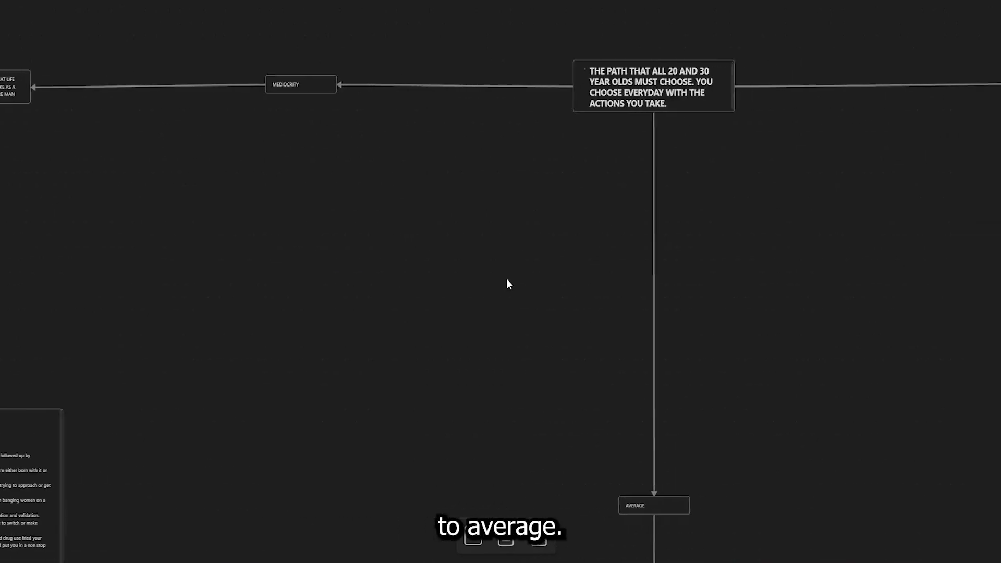
scroll("down", 3)
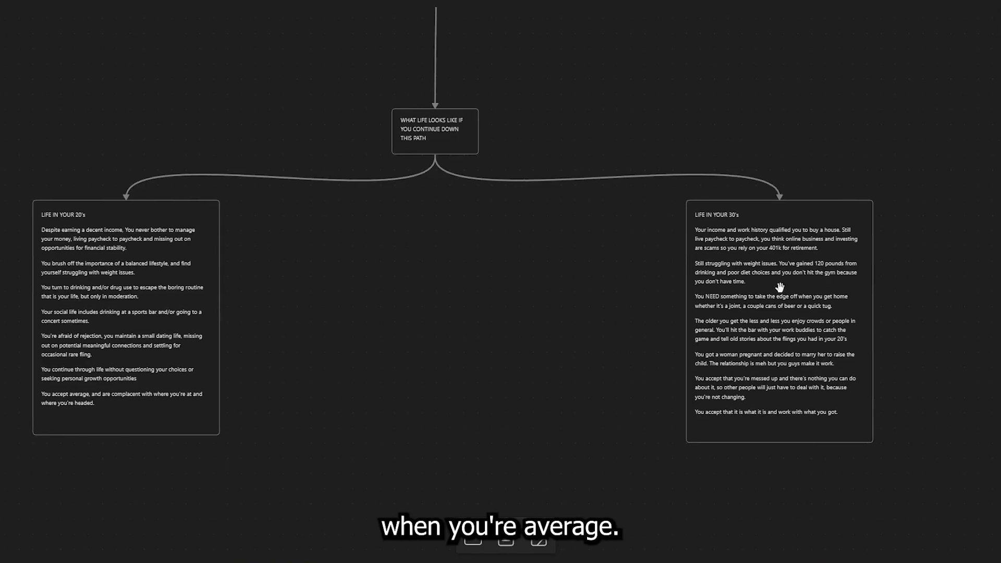
mouse_move(302, 359)
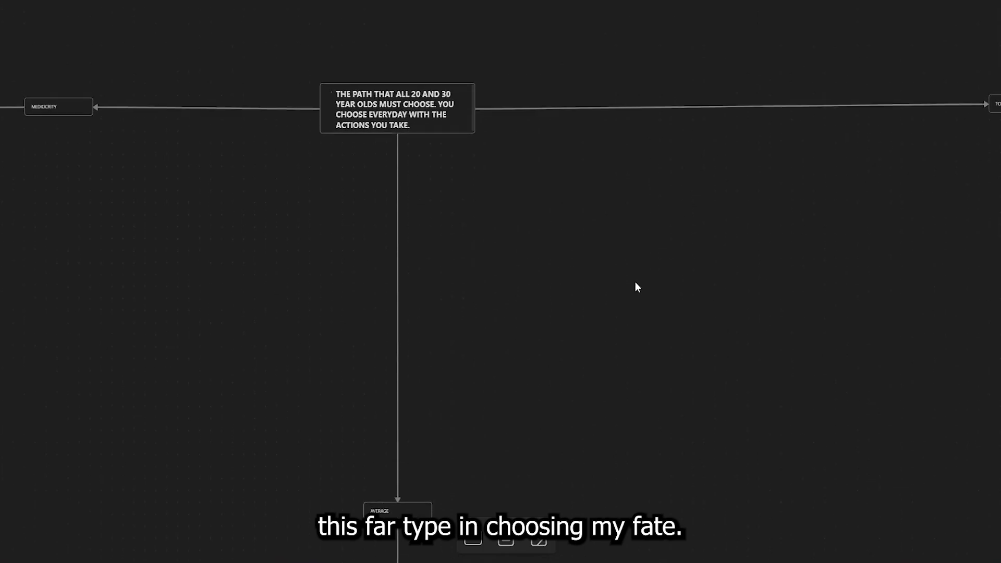
mouse_move(461, 230)
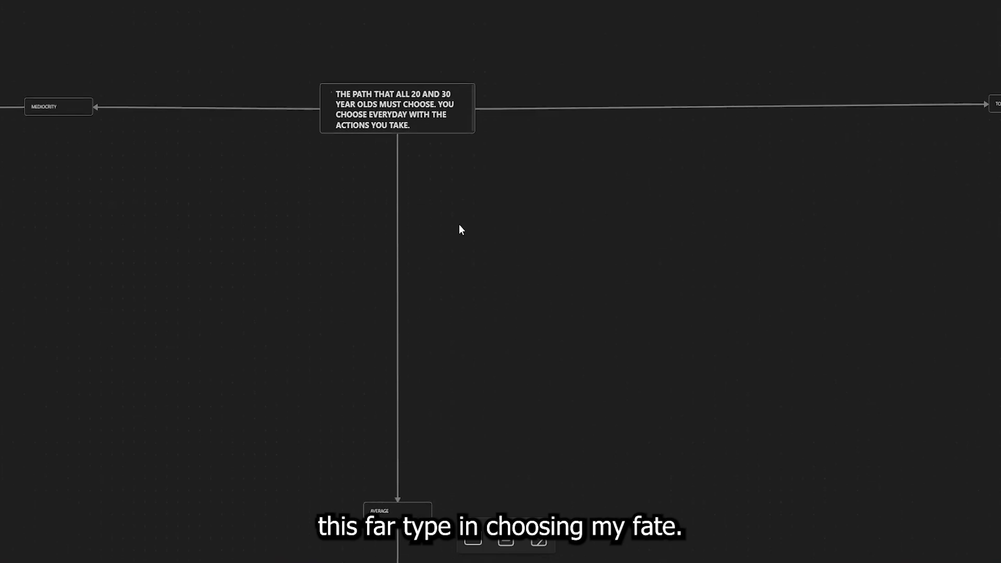